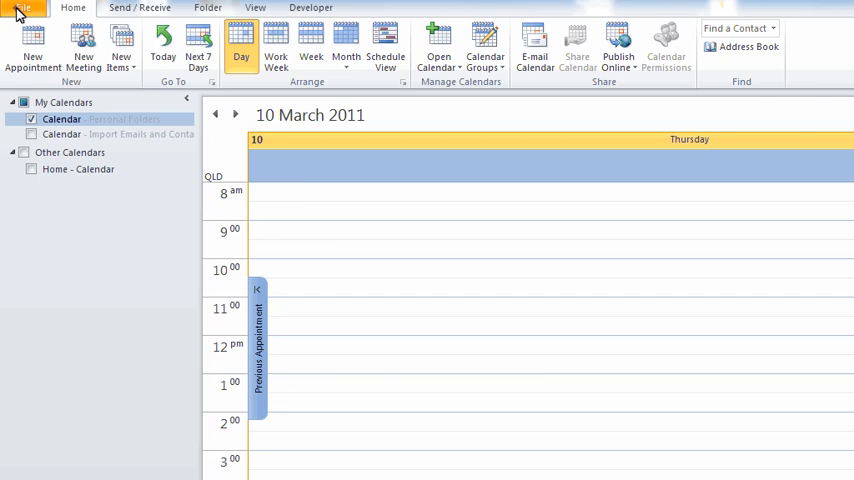
# - Reach the Outlook Options dialog from the calendar via the File tab
pyautogui.click(22, 8)
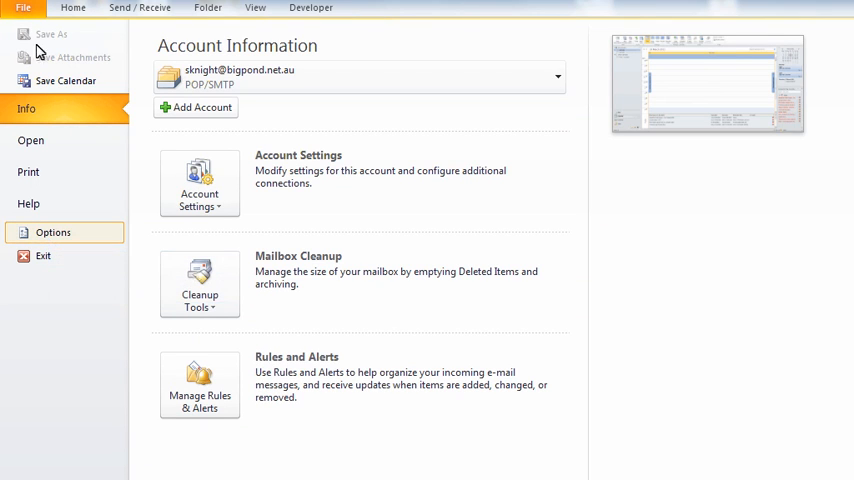
pyautogui.click(52, 232)
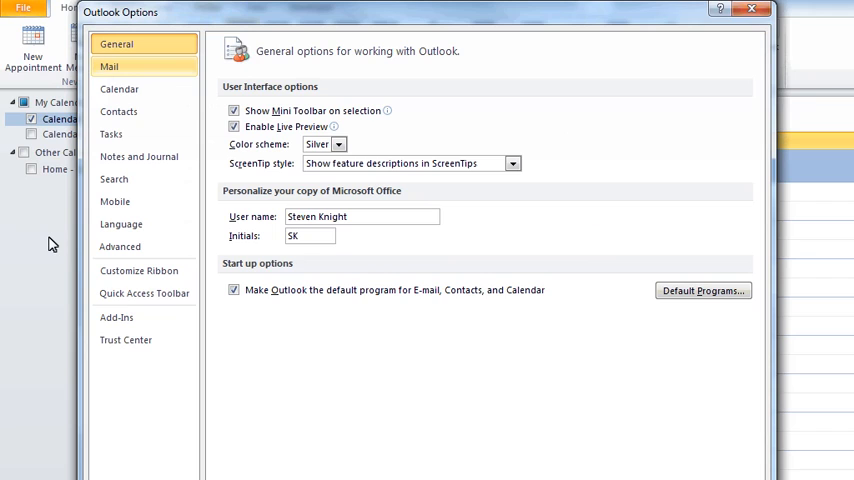
pyautogui.moveTo(108, 66)
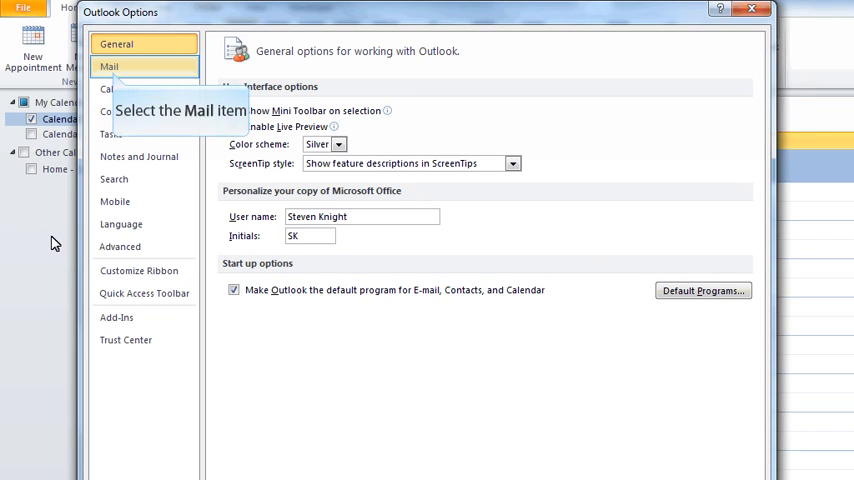
# - In Mail options, switch on 'Always check spelling before sending'
pyautogui.click(110, 66)
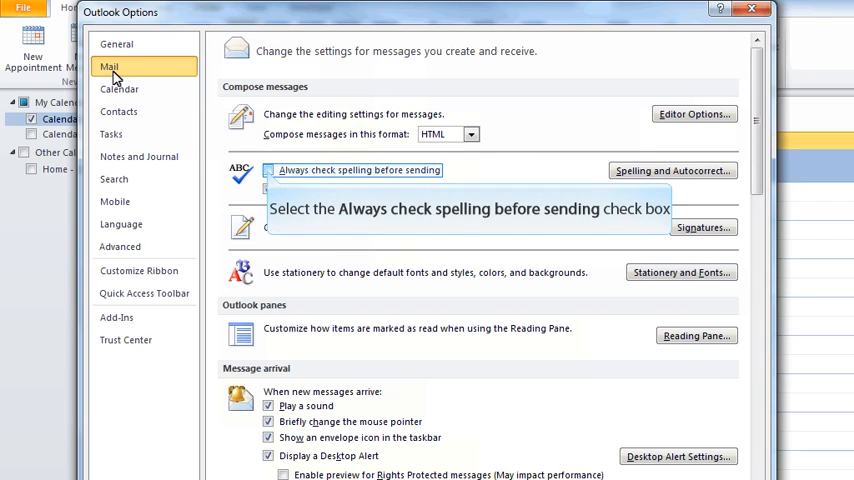
pyautogui.moveTo(252, 120)
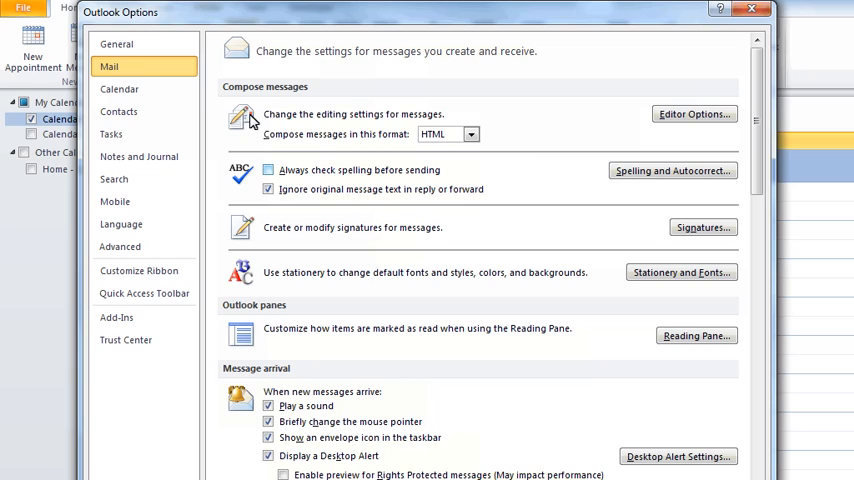
pyautogui.click(268, 170)
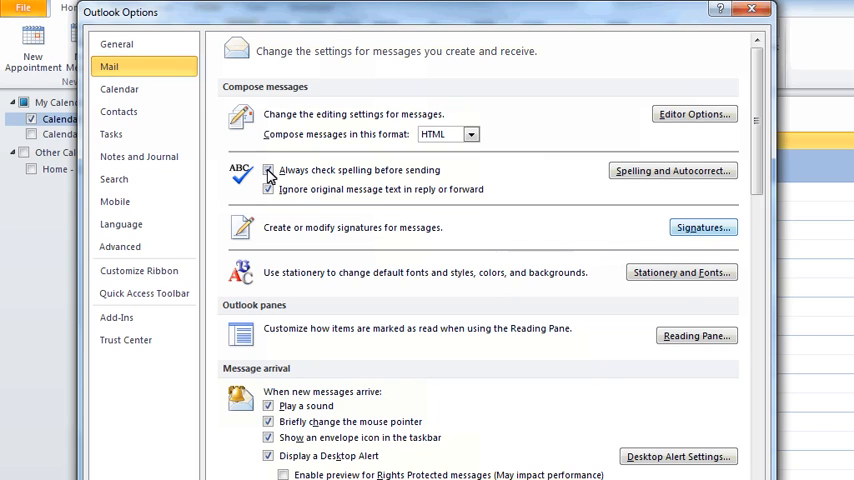
pyautogui.moveTo(704, 228)
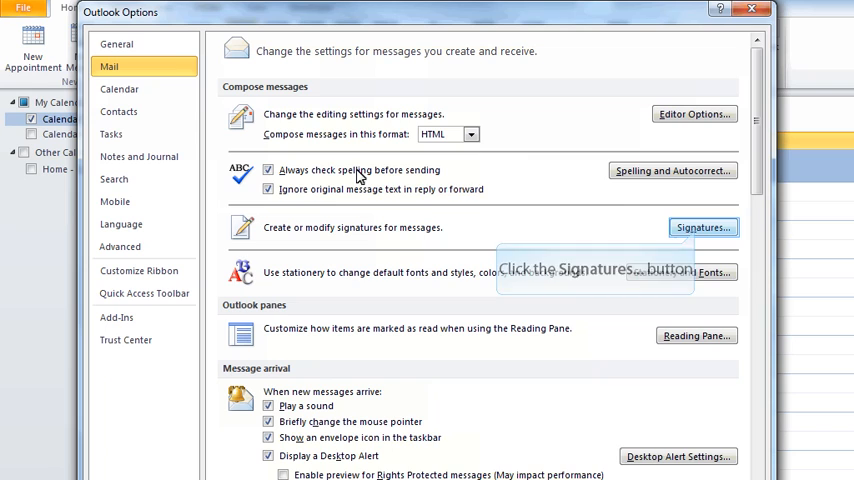
# - Bring up the Signatures and Stationery window from the Mail options
pyautogui.click(704, 228)
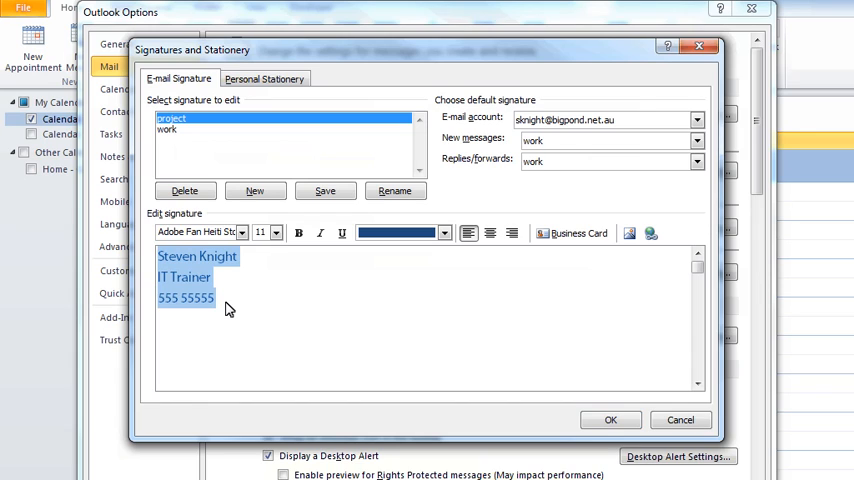
pyautogui.moveTo(168, 128)
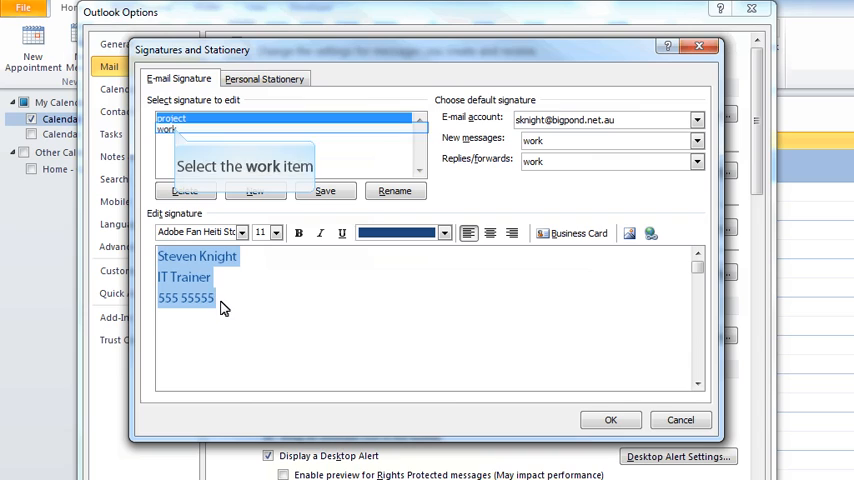
# - Select the 'work' signature and review its contact details and Adobe certification logos
pyautogui.click(170, 130)
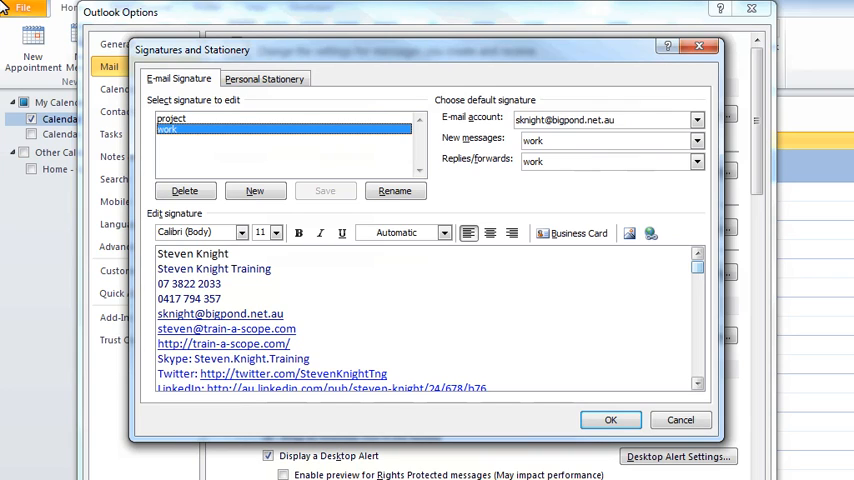
pyautogui.moveTo(576, 96)
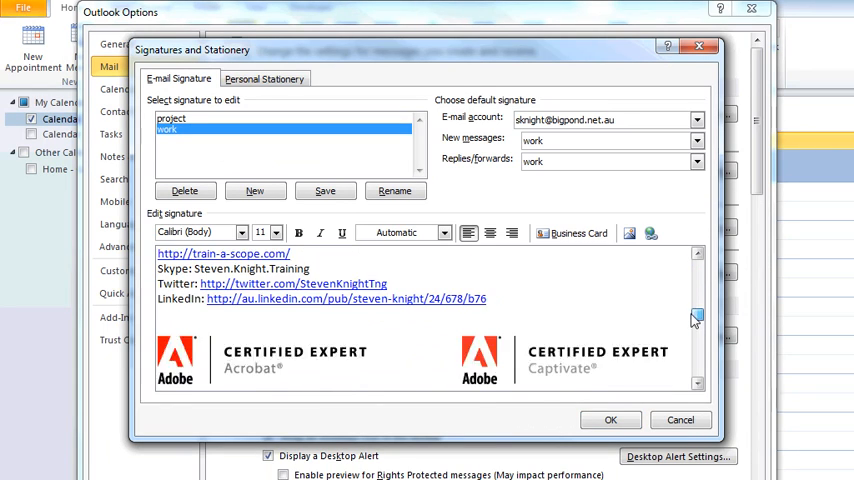
pyautogui.scroll(-3)
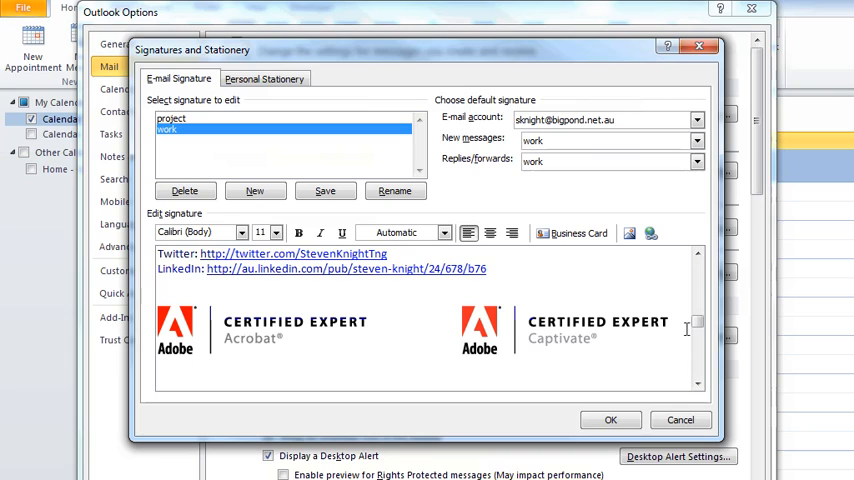
pyautogui.moveTo(674, 332)
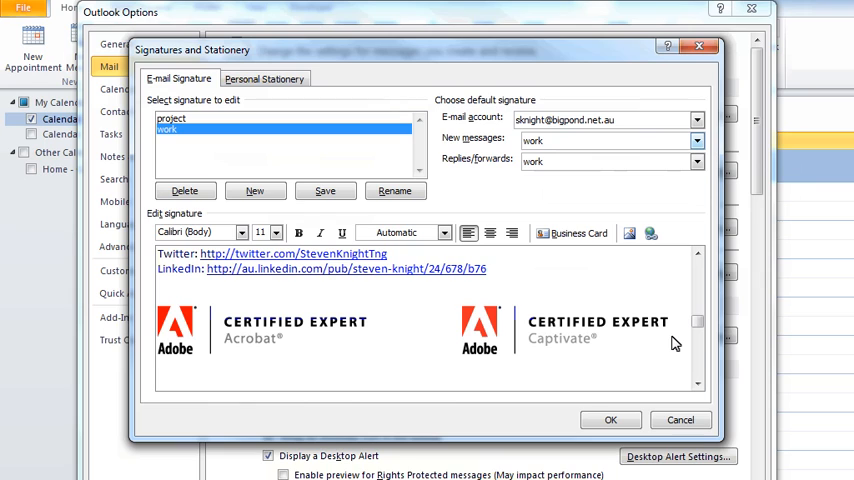
pyautogui.moveTo(610, 140)
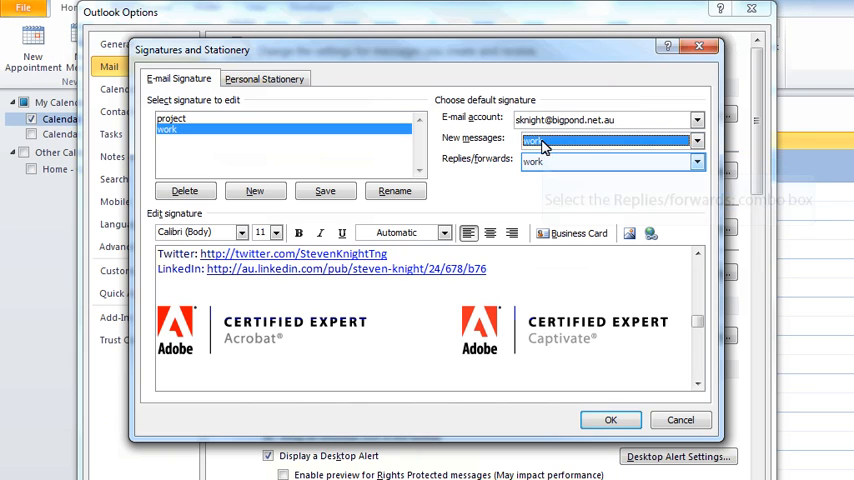
# - Keep 'work' as the replies/forwards signature and confirm the signature settings
pyautogui.click(696, 160)
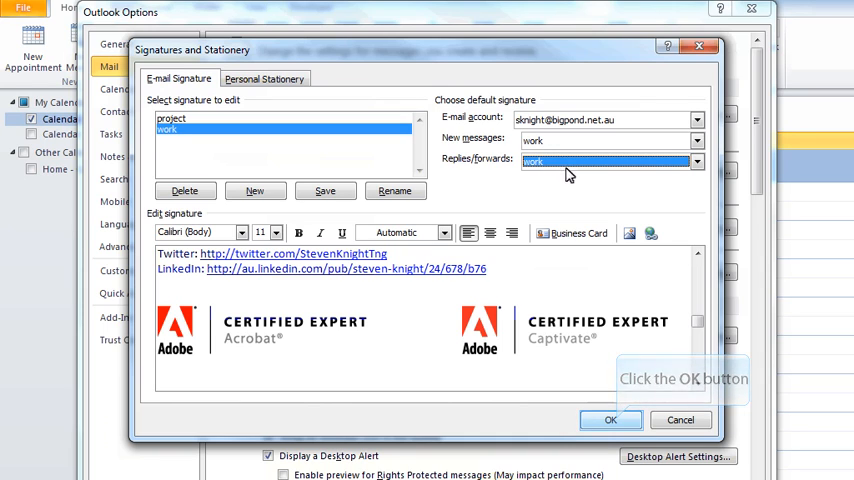
pyautogui.click(610, 420)
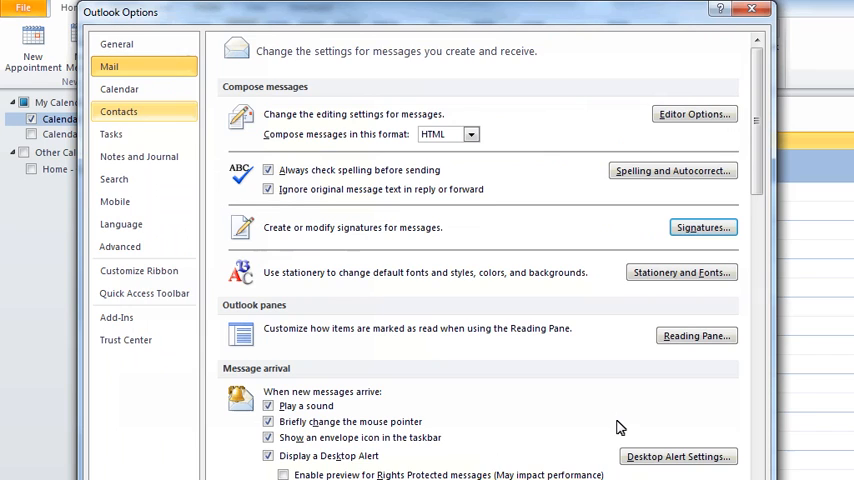
pyautogui.moveTo(118, 112)
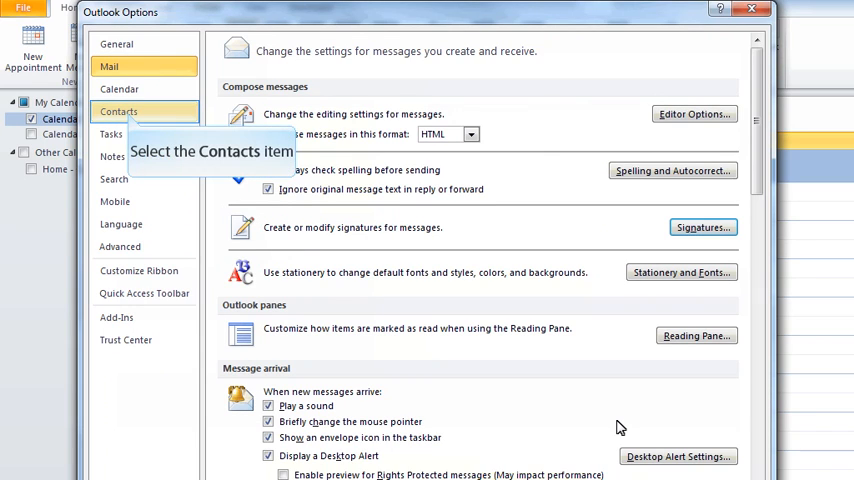
pyautogui.moveTo(408, 408)
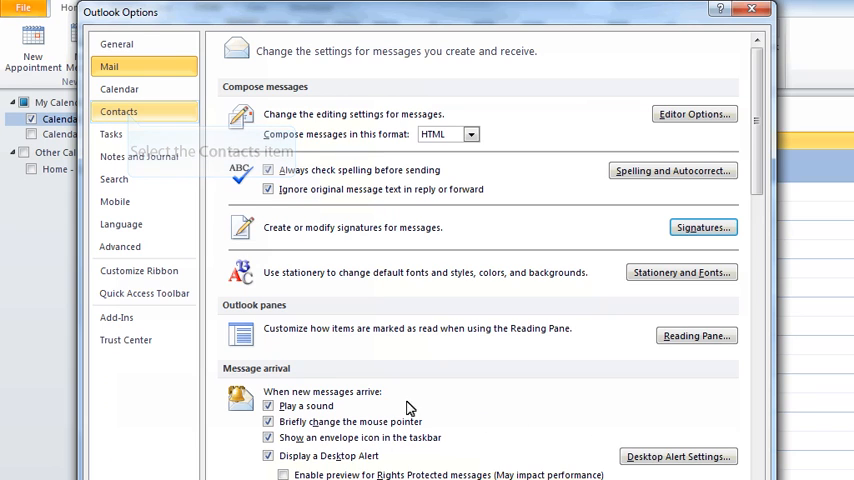
# - In Contacts options, switch on 'Show contacts linked to the current item'
pyautogui.click(118, 112)
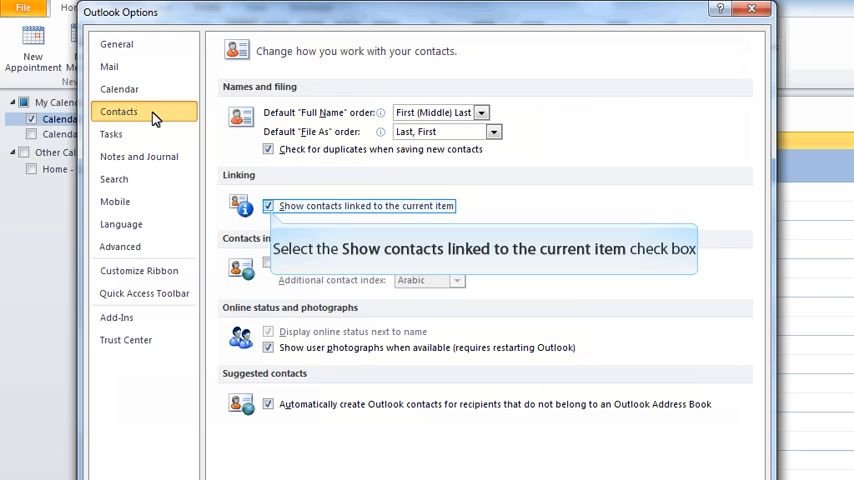
pyautogui.click(268, 204)
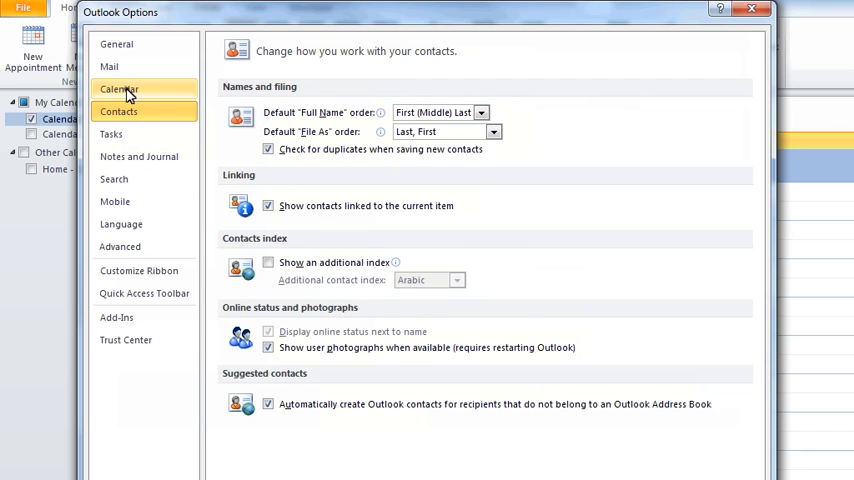
# - Show the Calendar options down to the Time zones section, where Brisbane is labelled QLD
pyautogui.click(118, 88)
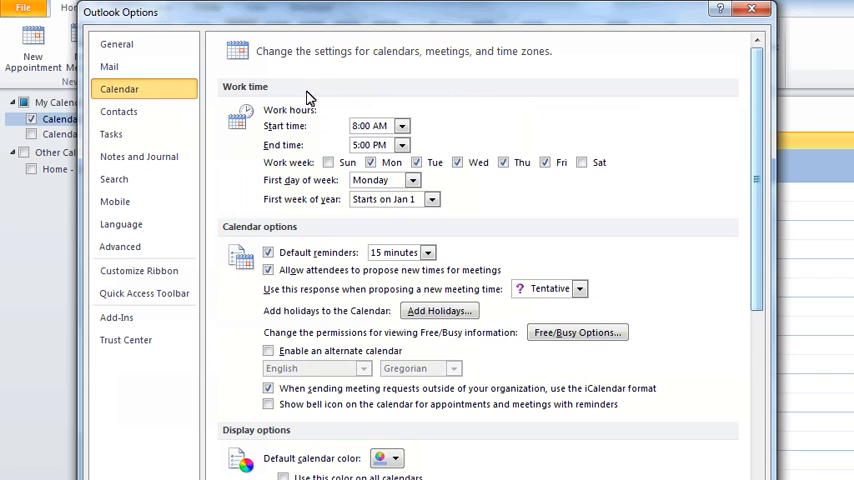
pyautogui.scroll(-3)
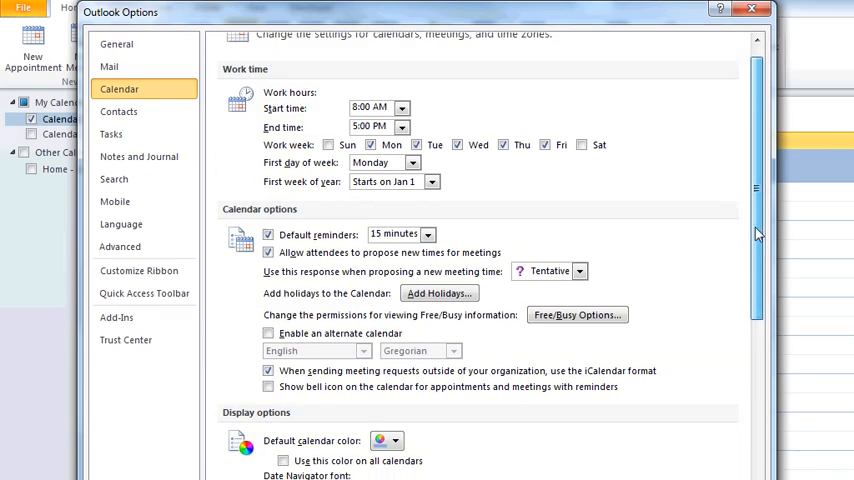
pyautogui.scroll(-3)
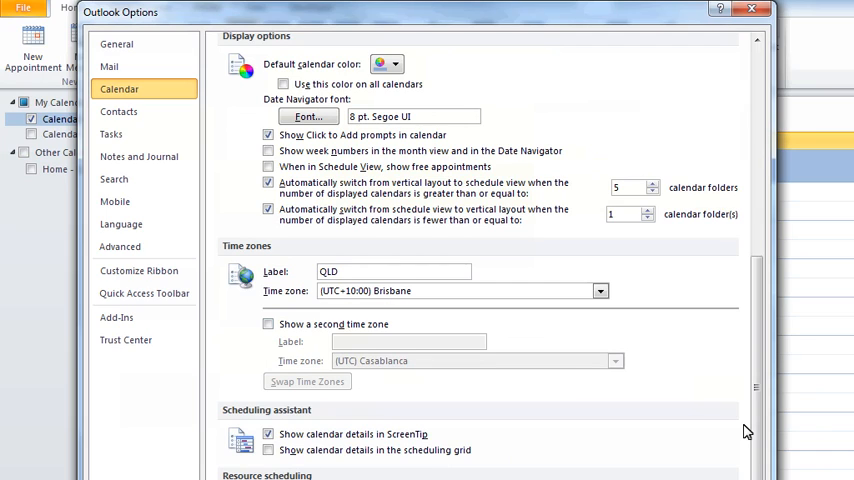
pyautogui.click(268, 324)
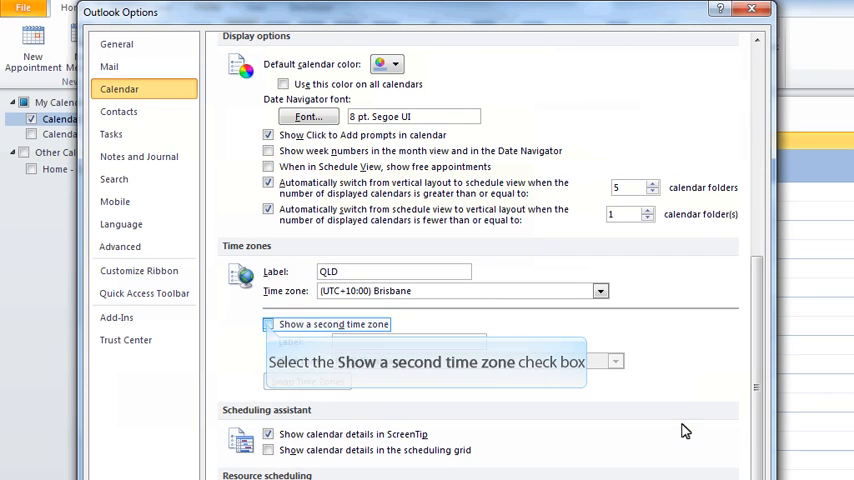
# - Switch on a second time zone labelled NSW and browse the list toward Canberra, Melbourne, Sydney
pyautogui.click(268, 324)
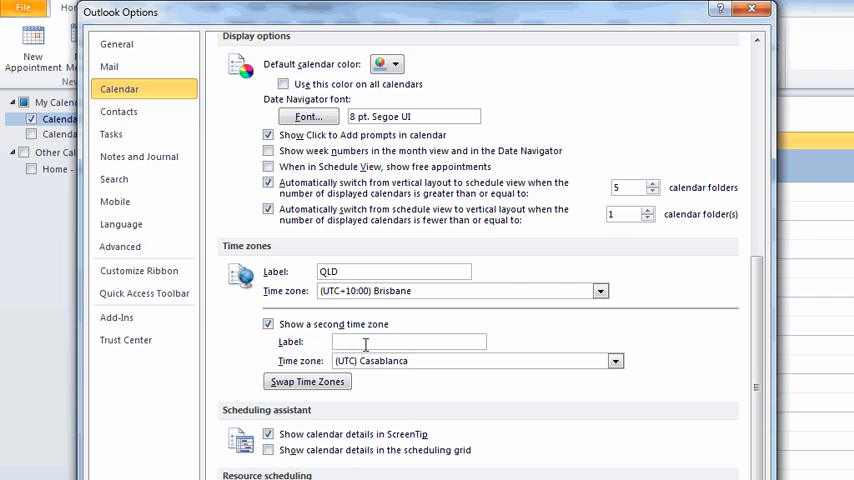
pyautogui.write('NSW')
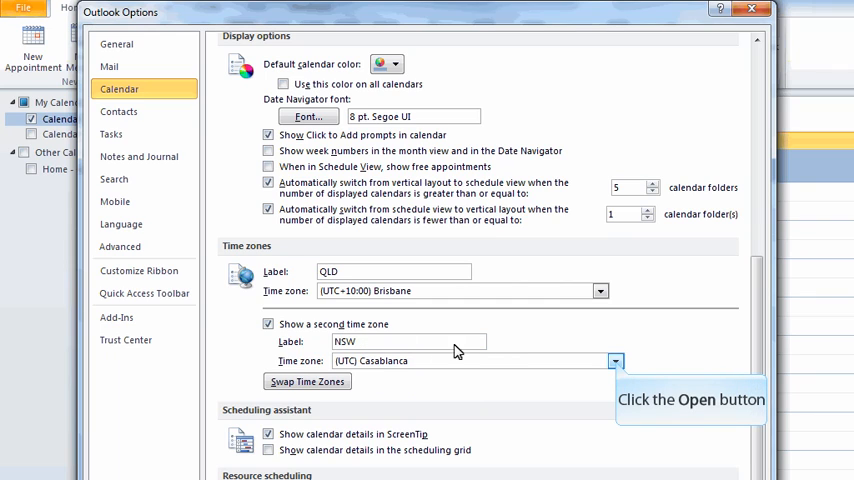
pyautogui.click(616, 360)
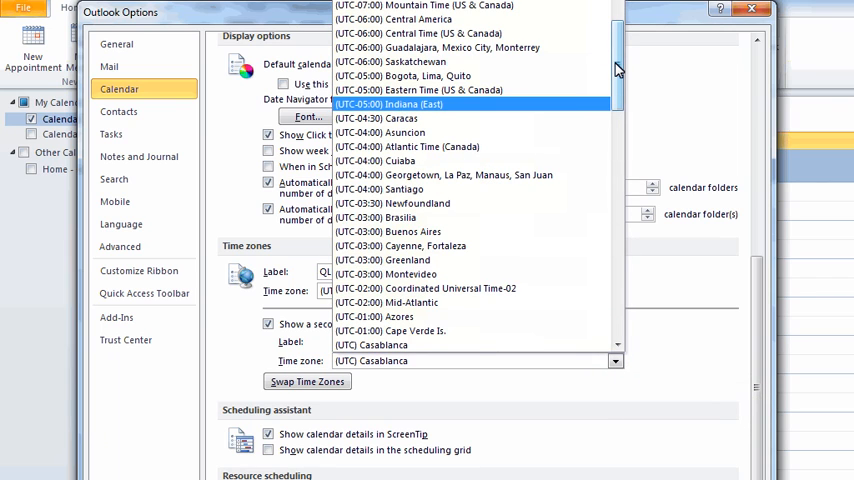
pyautogui.scroll(-3)
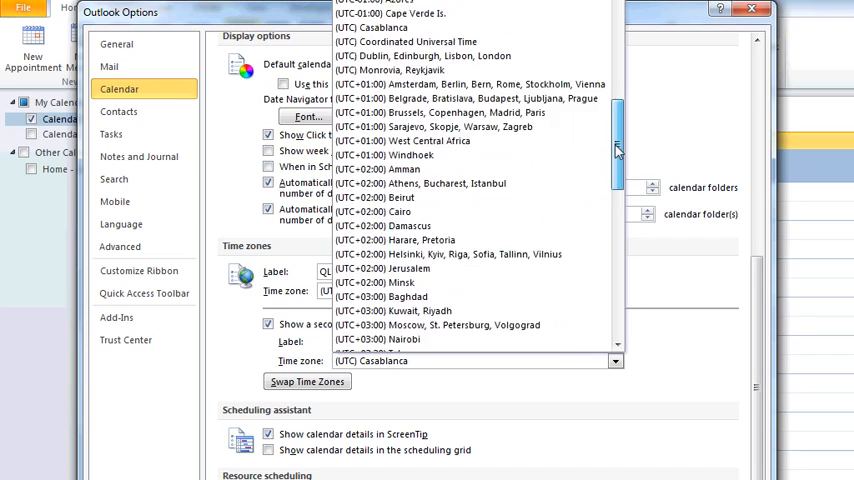
pyautogui.scroll(-3)
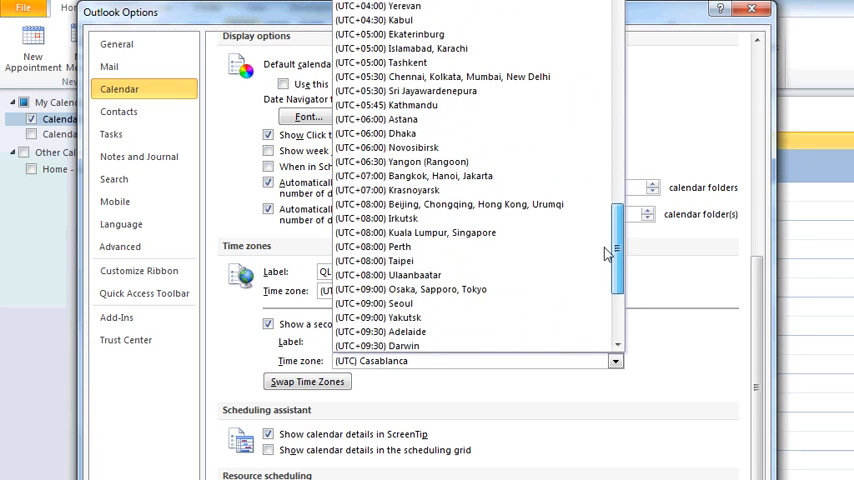
pyautogui.scroll(-3)
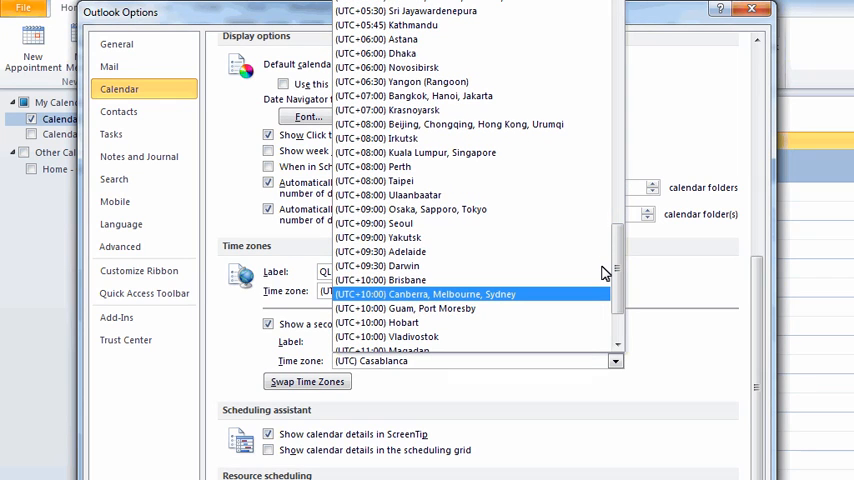
pyautogui.moveTo(520, 288)
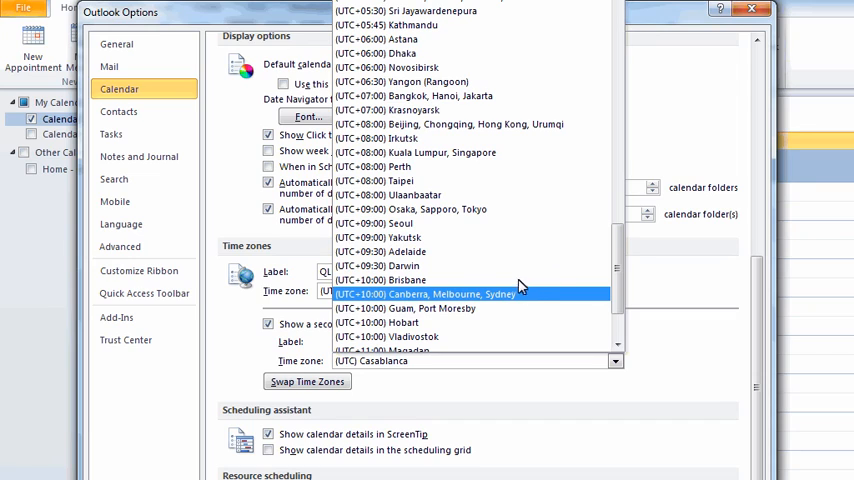
pyautogui.moveTo(512, 304)
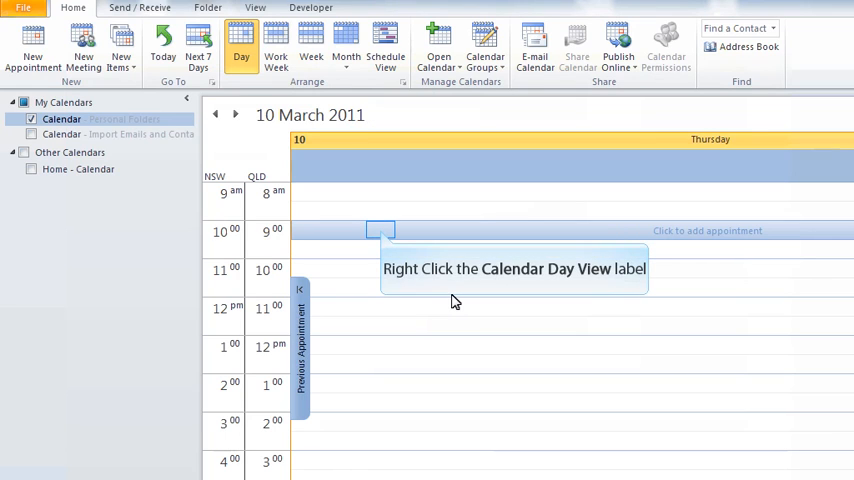
pyautogui.moveTo(436, 300)
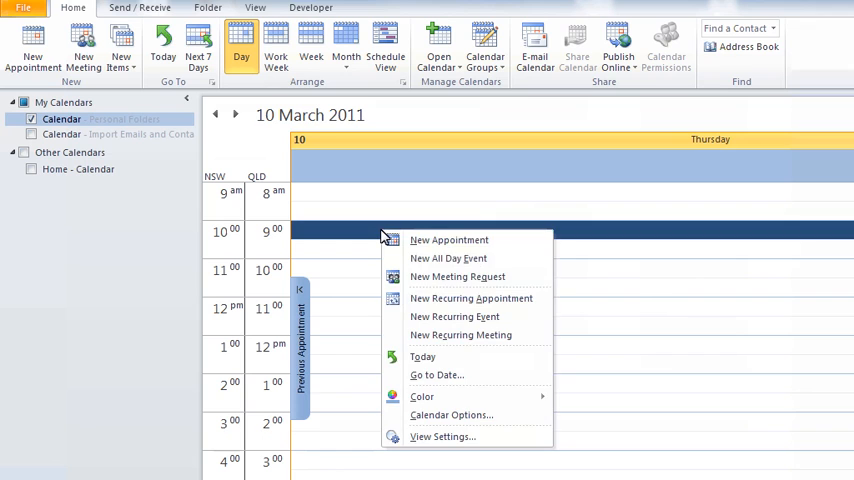
# - Start a new appointment at the 9:00 slot on Thursday 10 March 2011
pyautogui.click(448, 240)
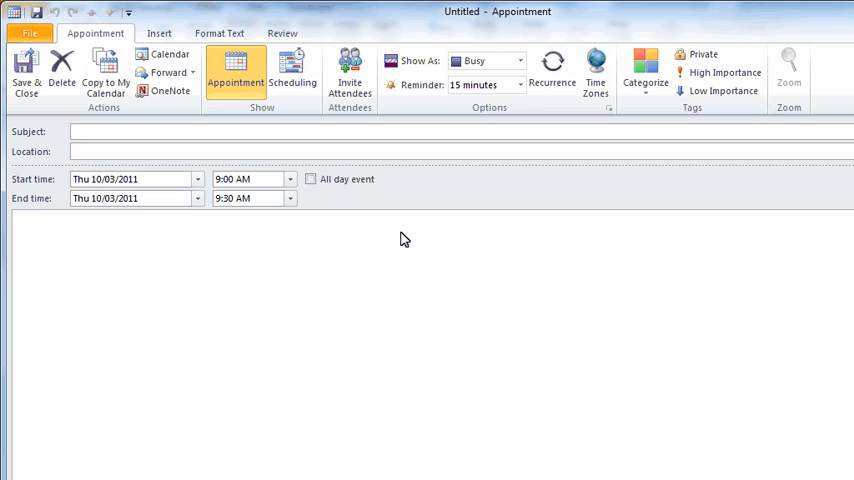
pyautogui.moveTo(538, 80)
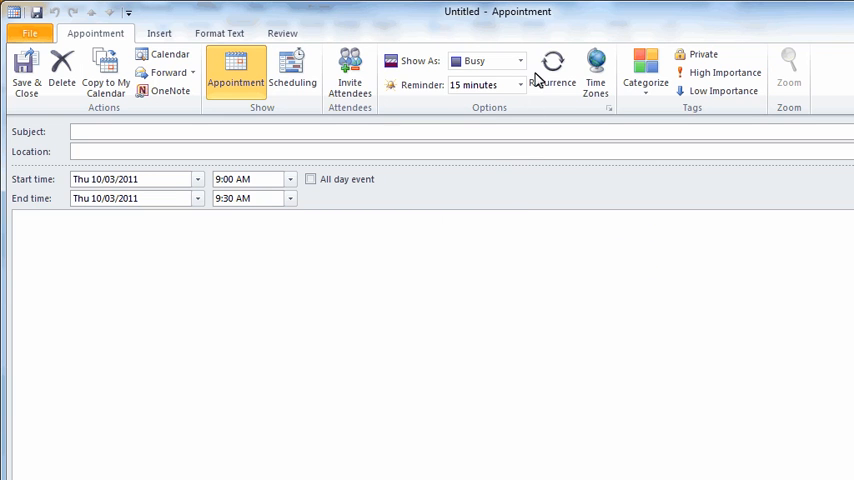